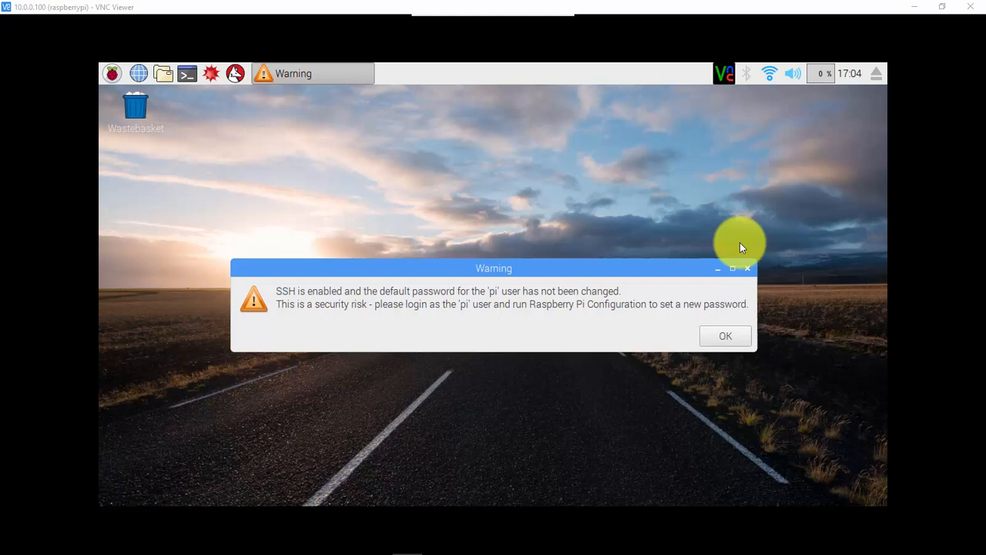
mouse_move(104, 15)
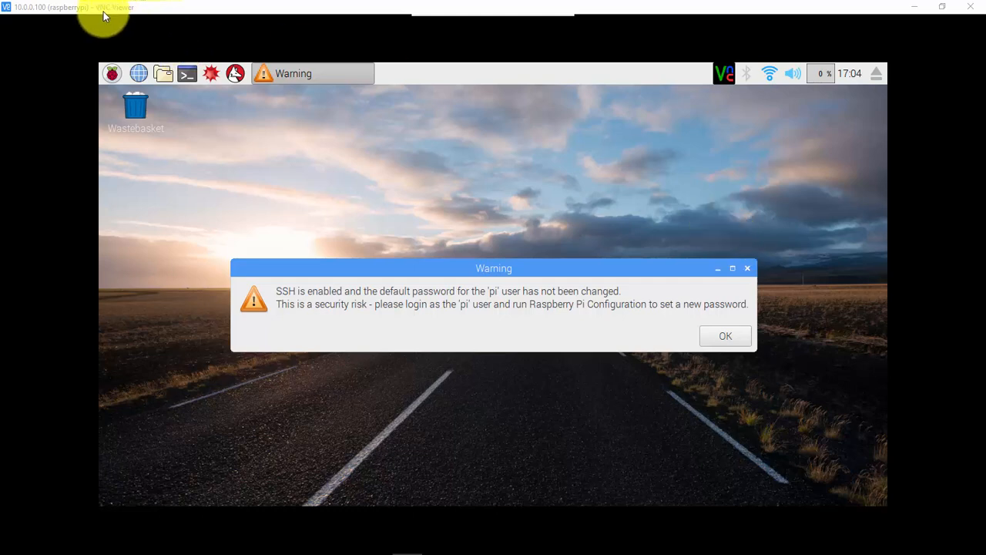
mouse_move(441, 5)
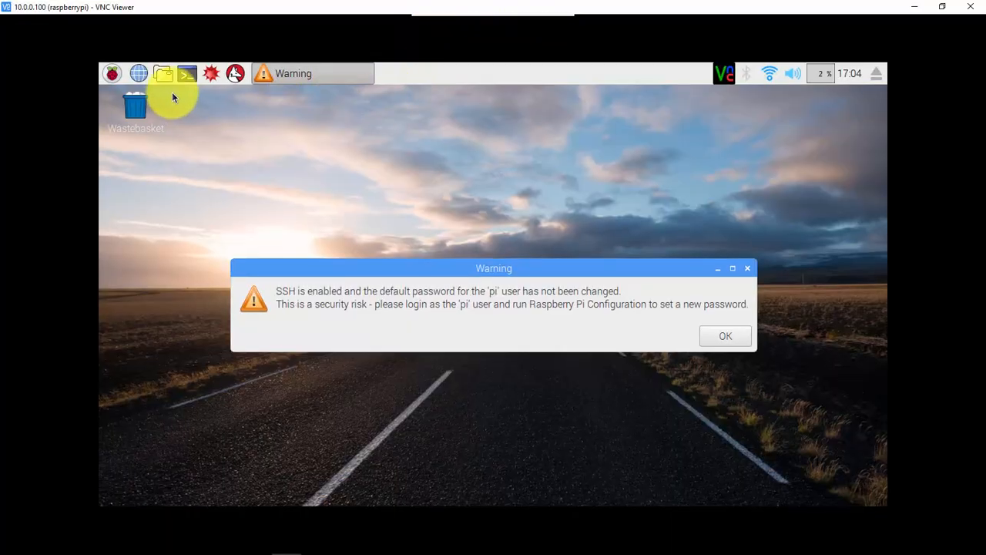
Launch a terminal and run sudo nano /boot/config.txt to edit the Pi's boot configuration.
left_click(187, 74)
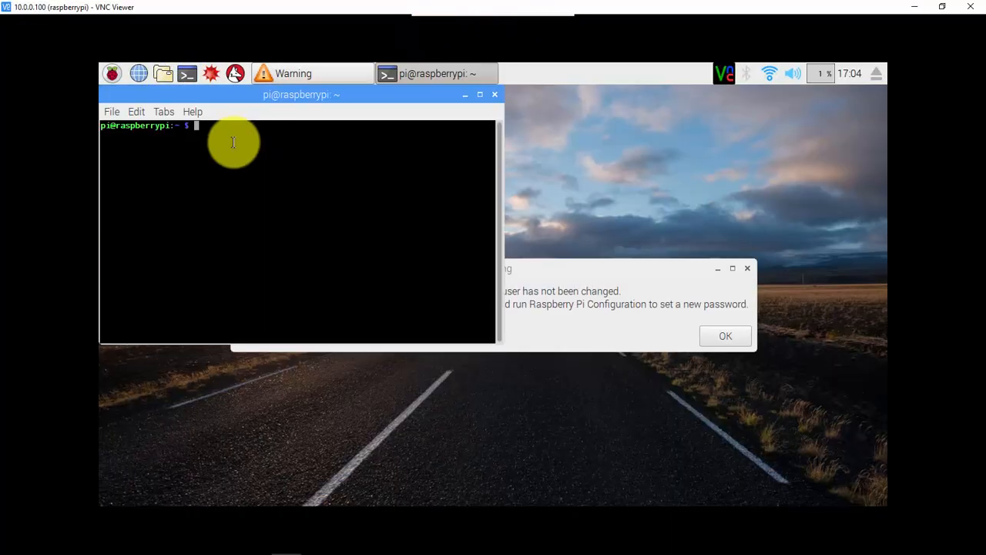
left_click_drag(301, 94, 532, 133)
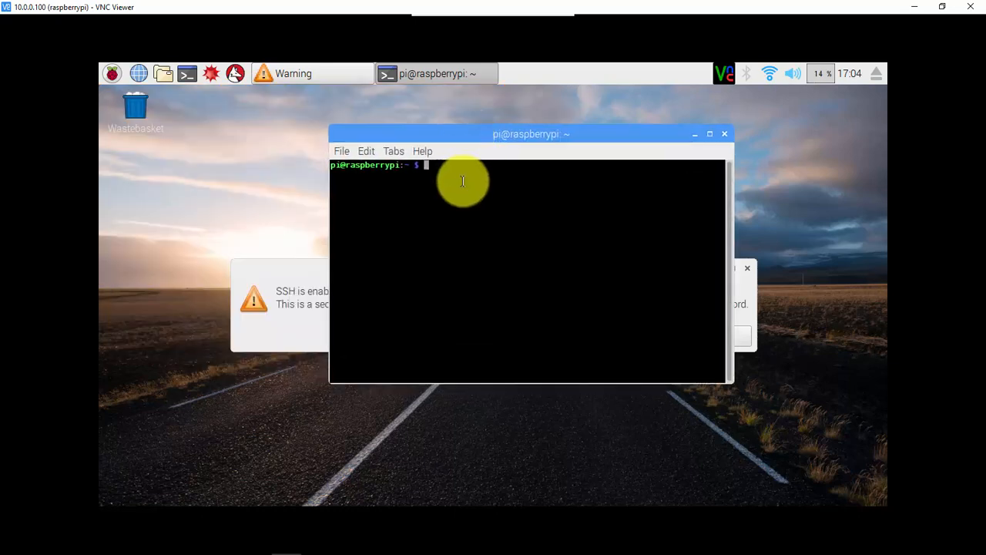
type("sudo nano")
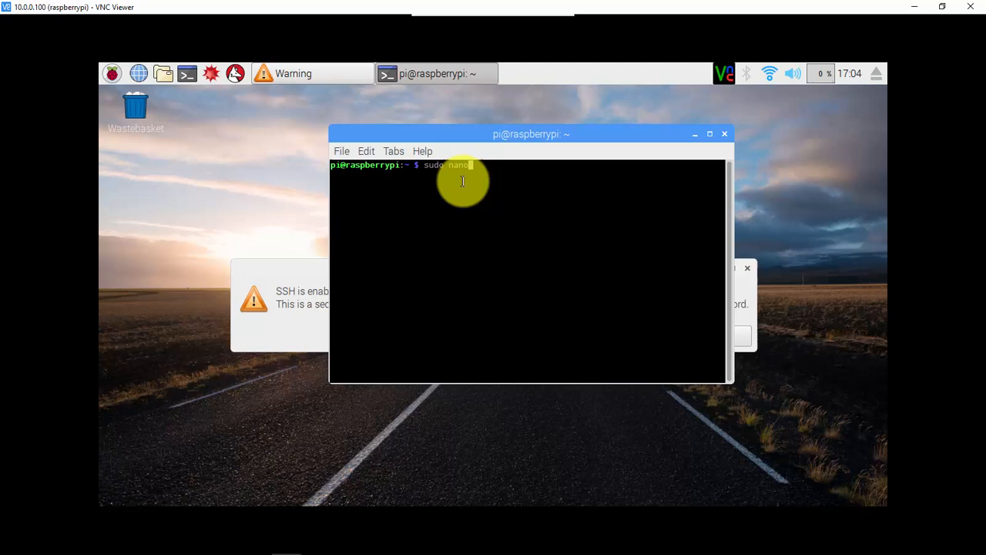
type("/boot/c")
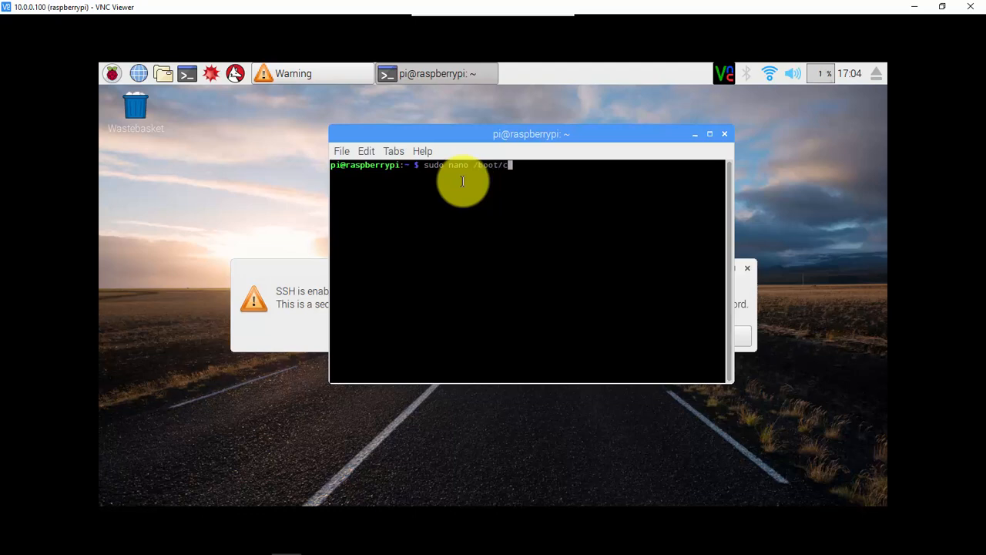
type("onfig")
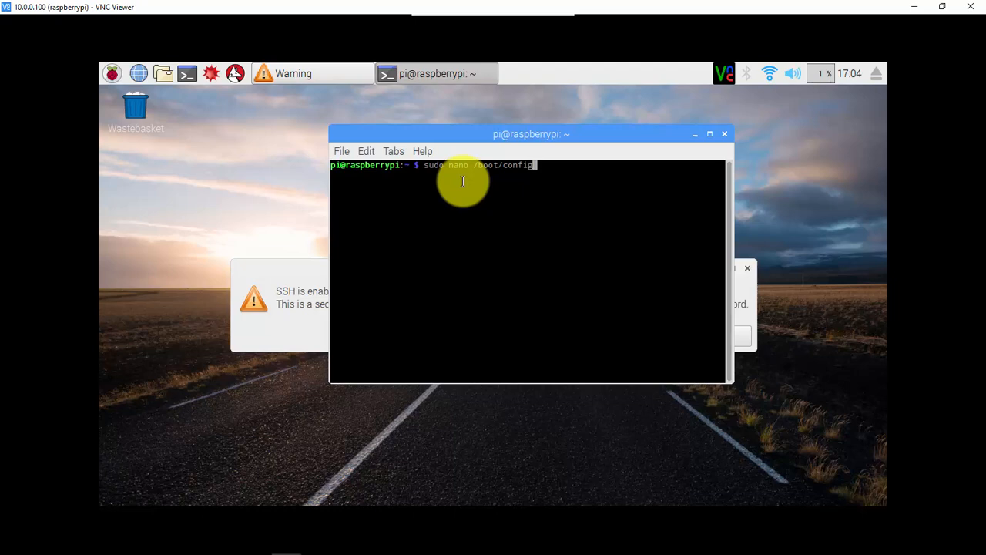
type(".txt")
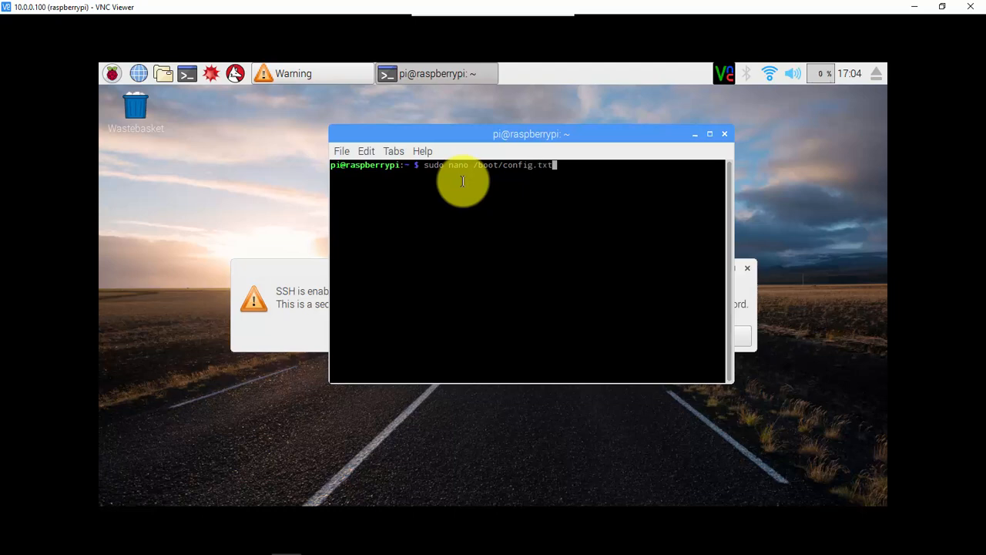
key("Return")
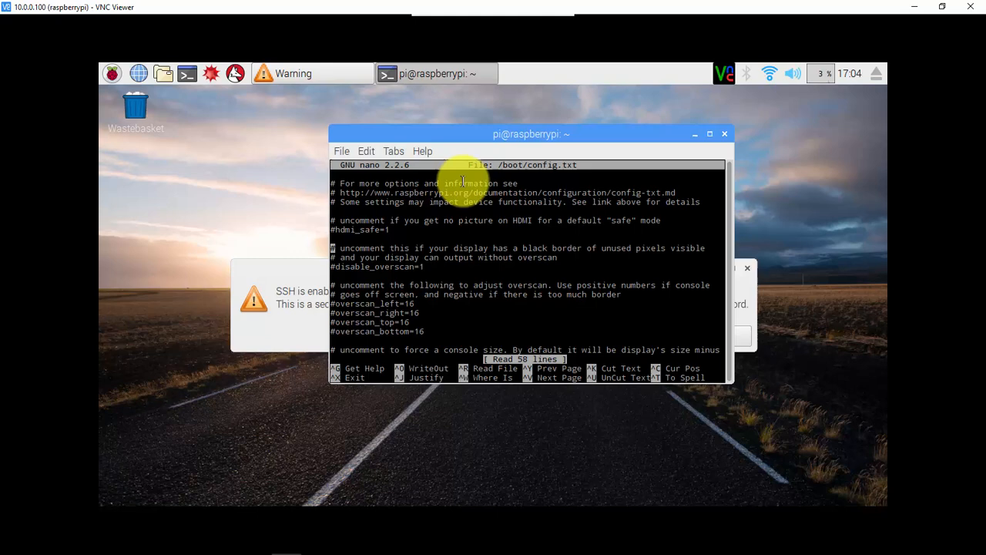
Scroll config.txt down to the framebuffer_width and framebuffer_height lines.
scroll("down", 3)
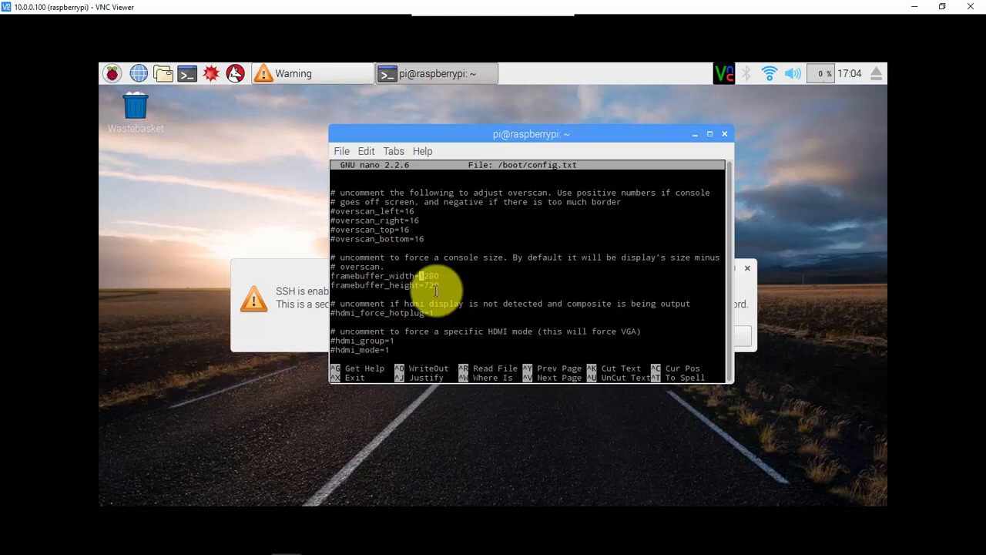
mouse_move(705, 342)
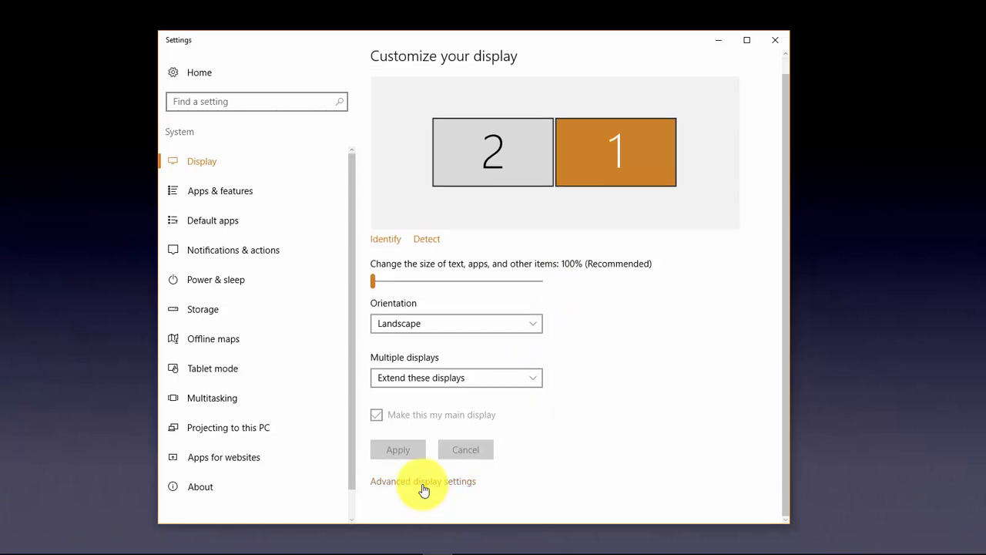
Reveal the PC's 1600 × 900 recommended resolution in Advanced display settings.
left_click(423, 481)
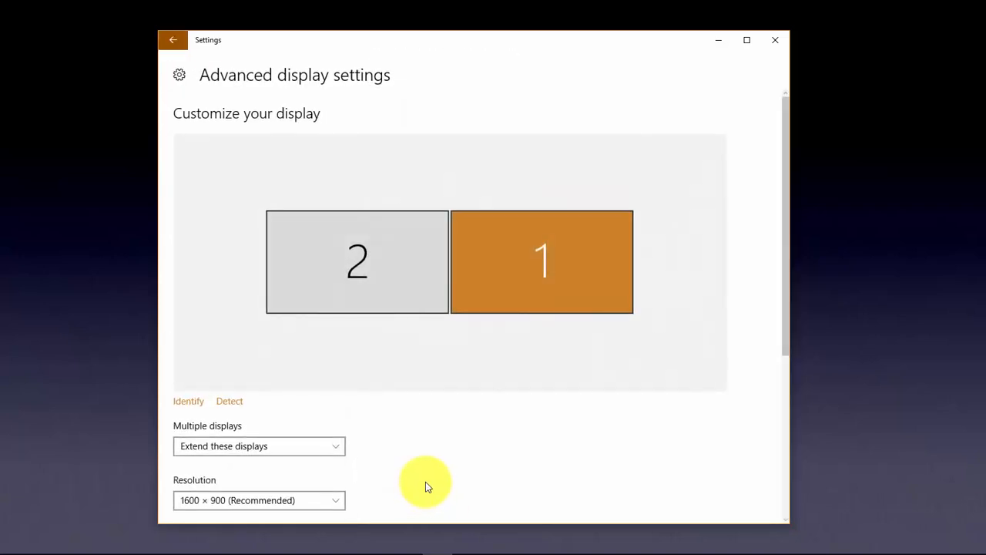
scroll("down", 3)
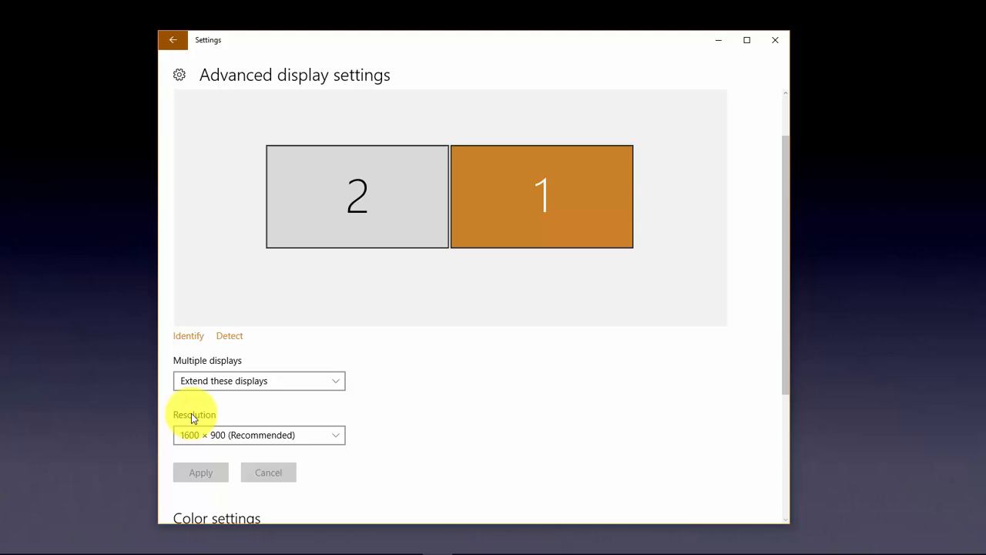
mouse_move(185, 445)
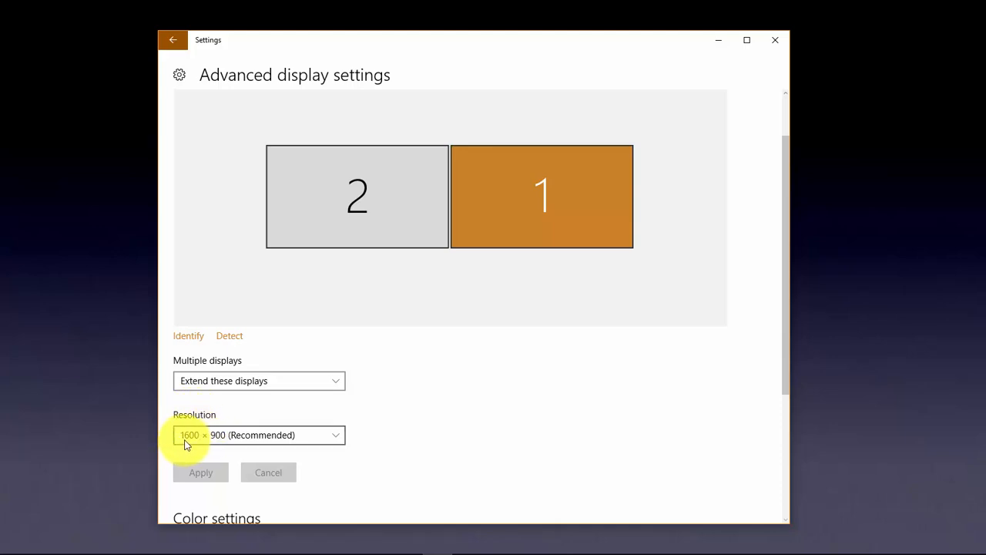
mouse_move(208, 439)
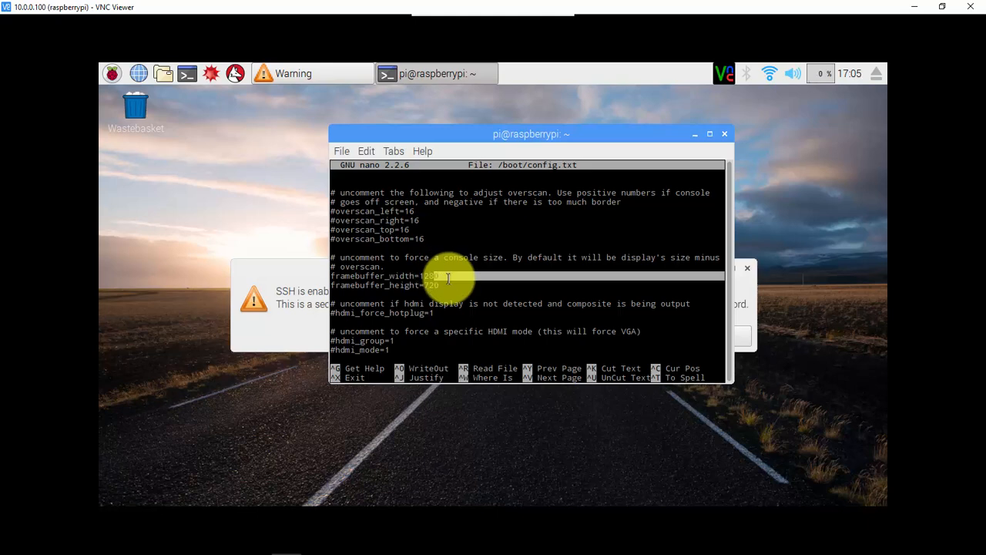
Change framebuffer_width to 1600 and framebuffer_height to 900, save config.txt and exit nano.
key("BackSpace")
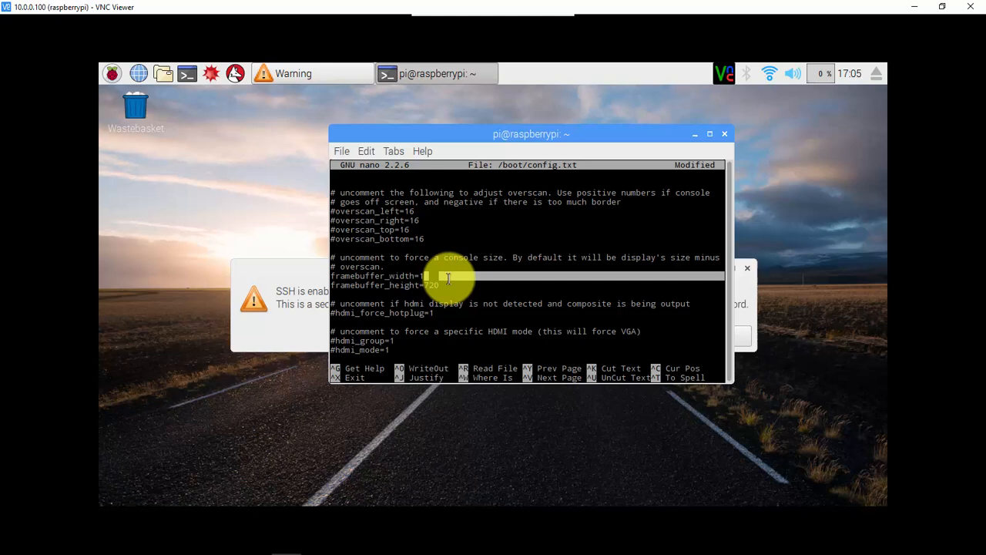
type("600")
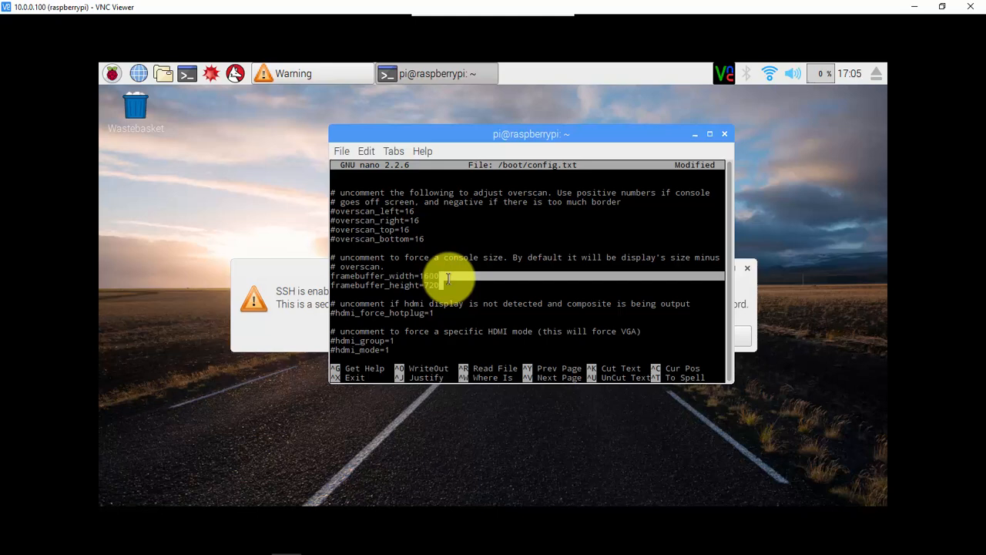
type("900")
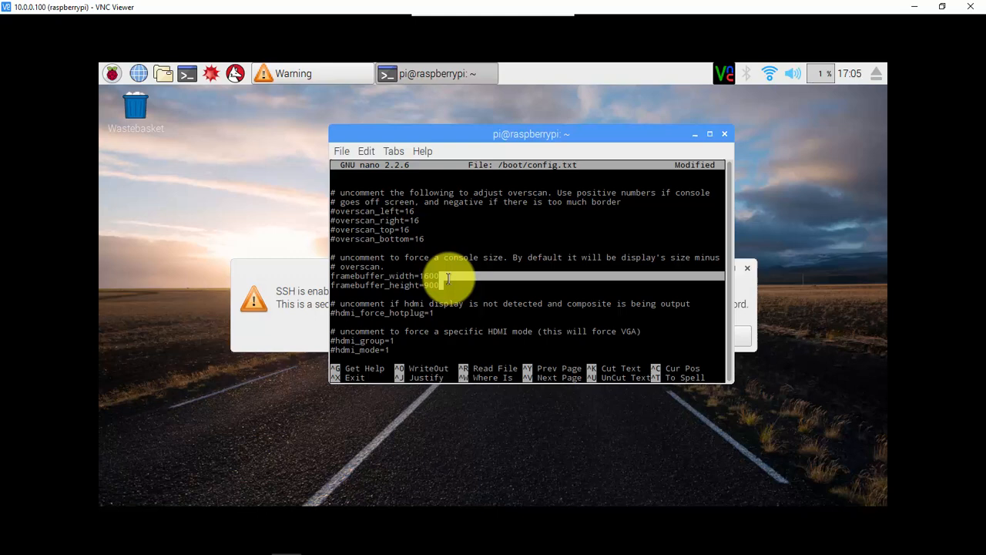
key("ctrl+o")
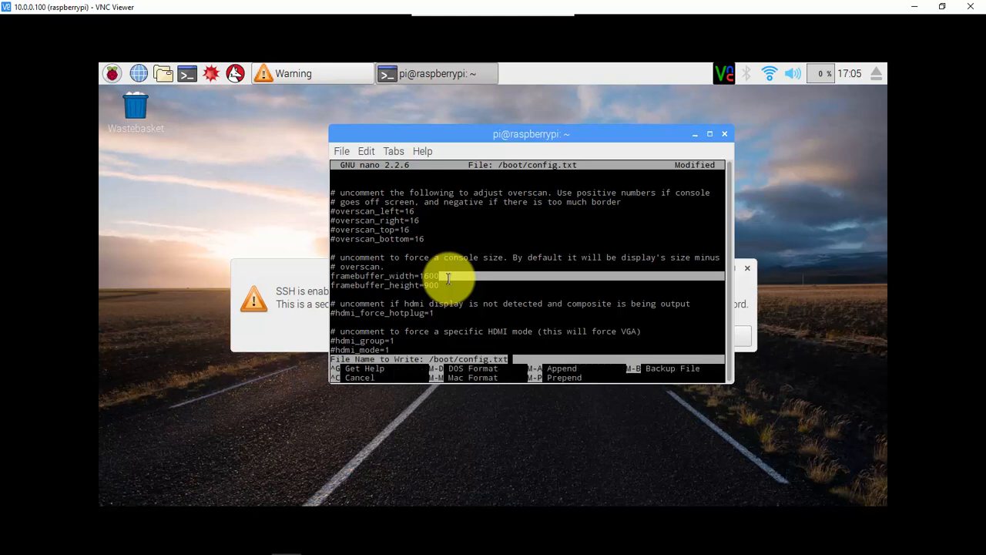
key("Return")
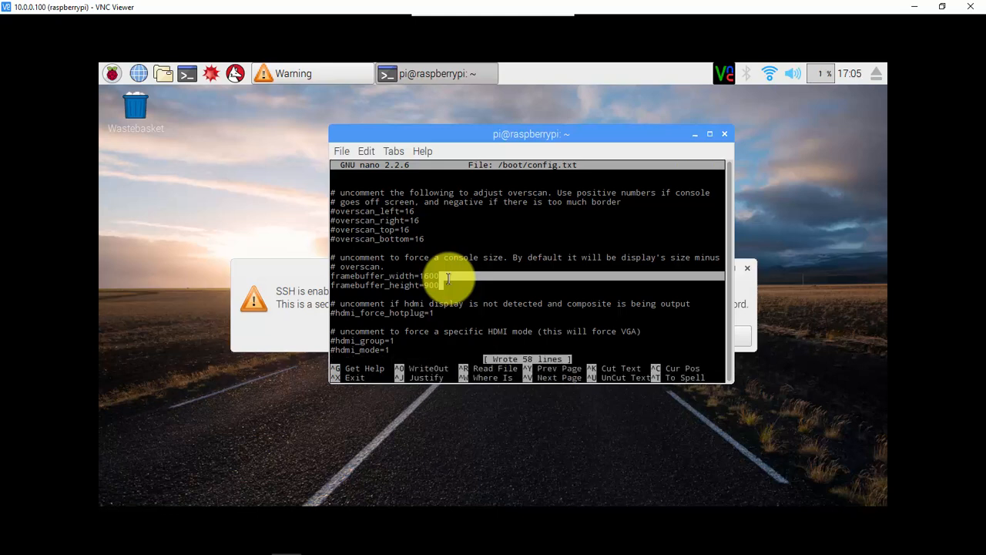
key("ctrl+x")
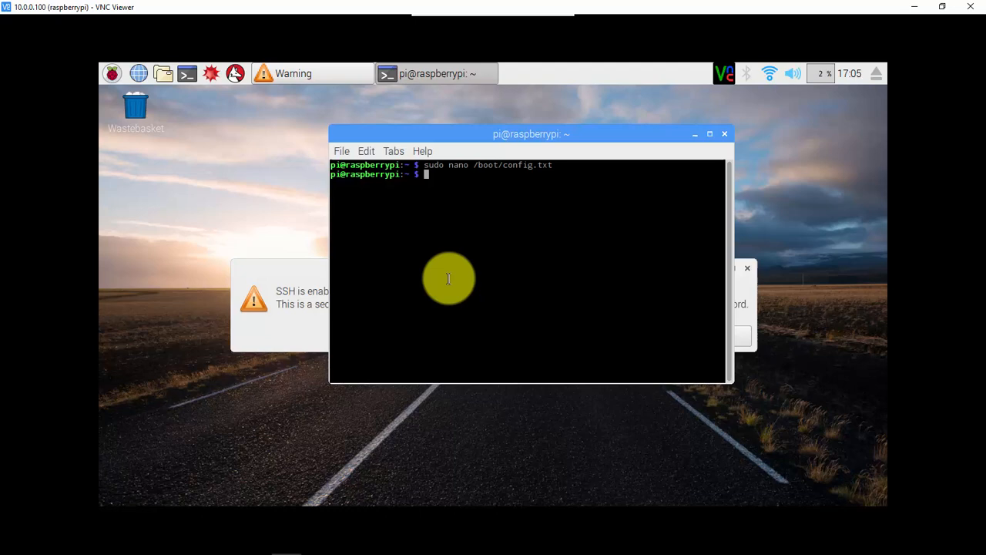
Run sudo reboot so the Pi restarts with the new framebuffer settings.
type("sudo rebo")
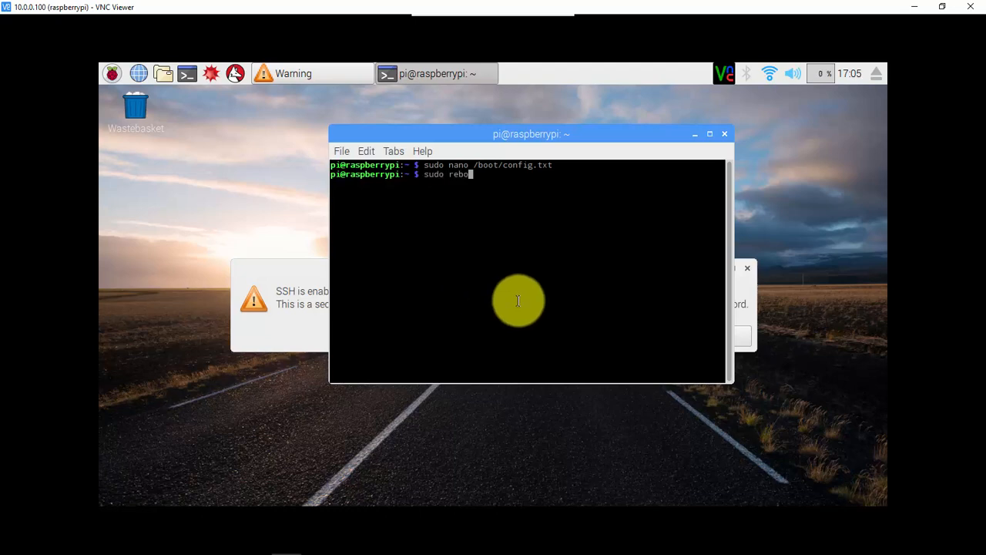
key("Return")
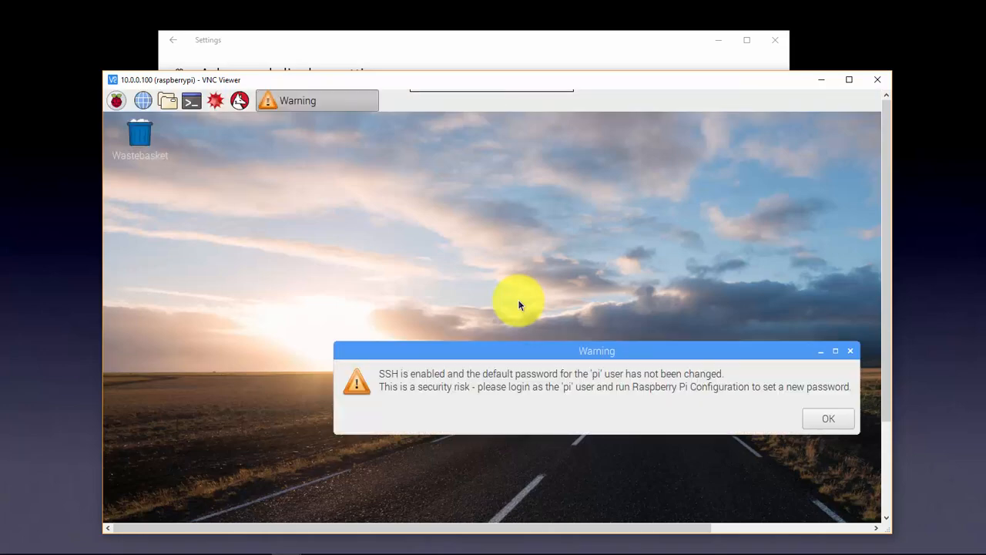
Maximize the VNC Viewer window and acknowledge the default-password security warning.
left_click(848, 80)
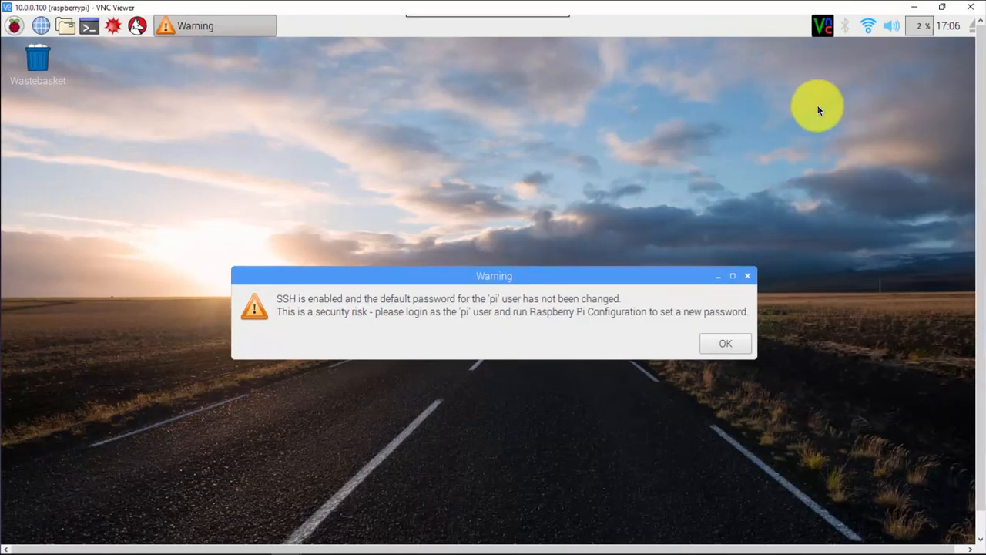
mouse_move(724, 342)
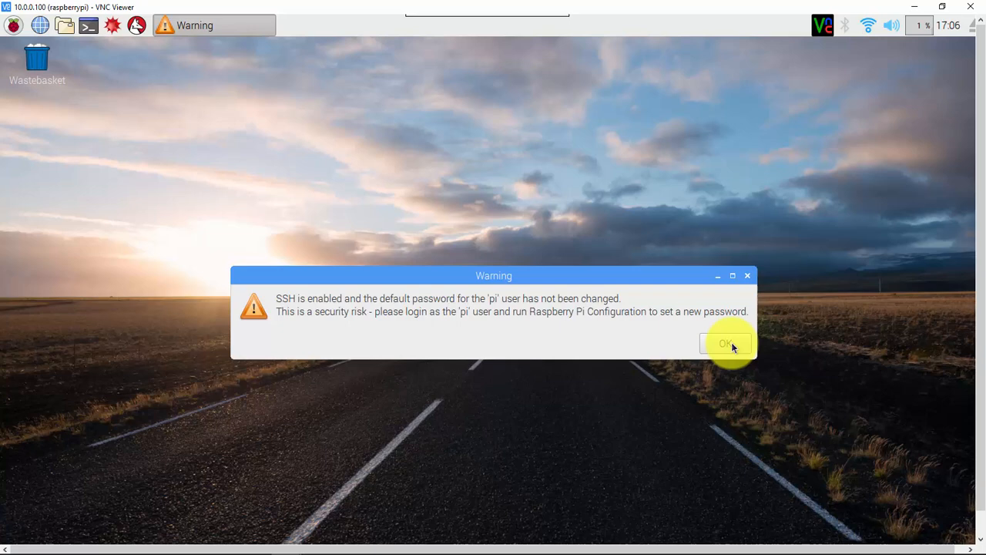
left_click(724, 342)
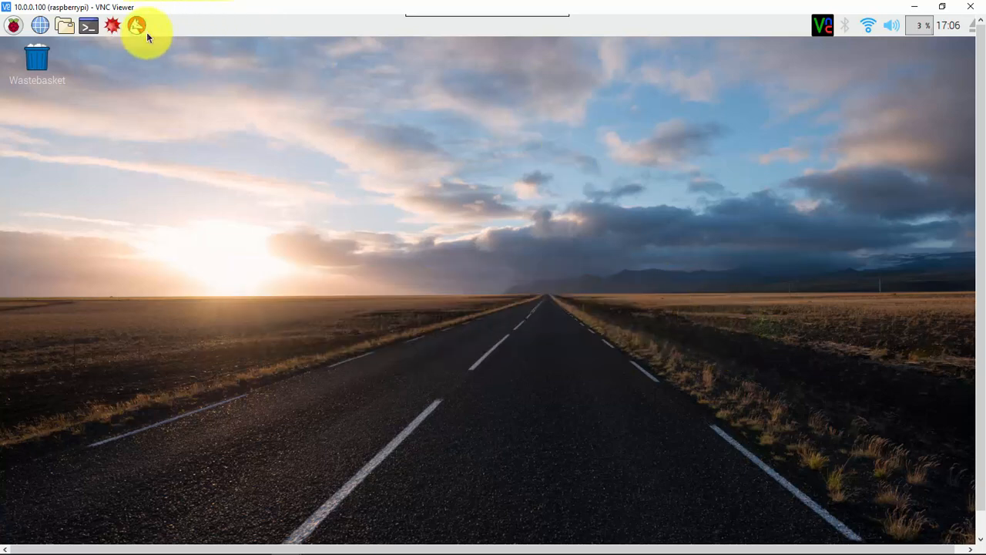